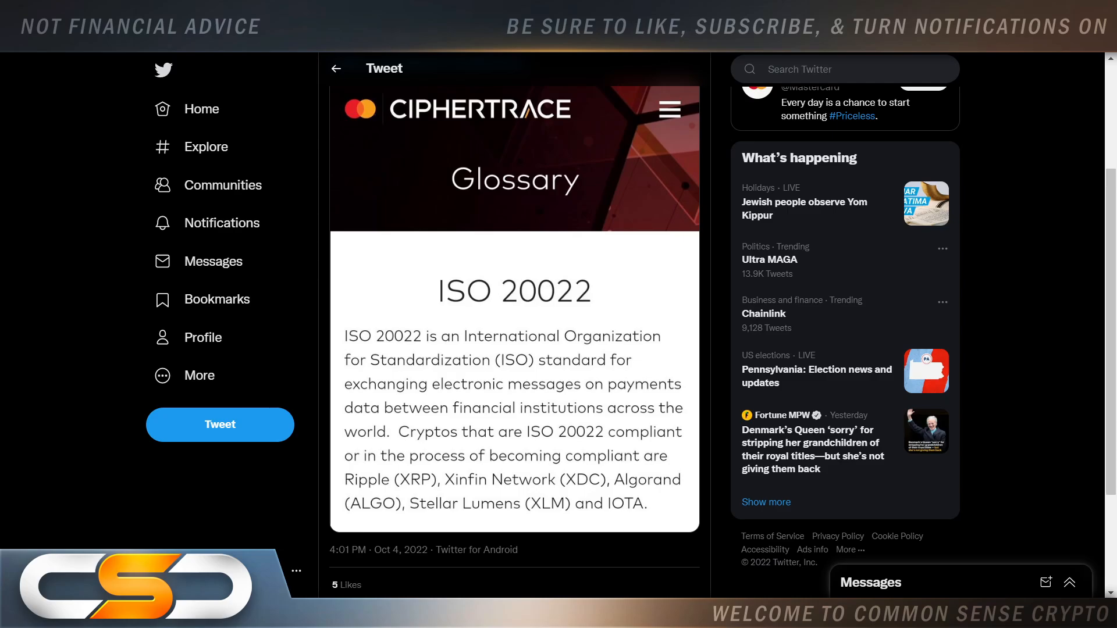
mouse_move(115, 181)
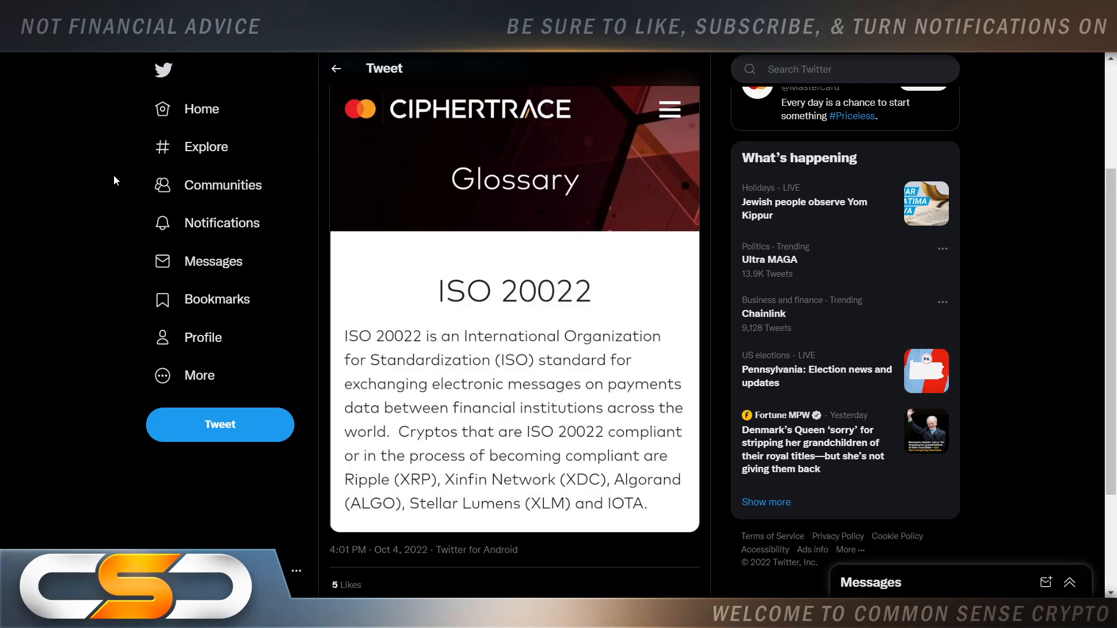
mouse_move(835, 161)
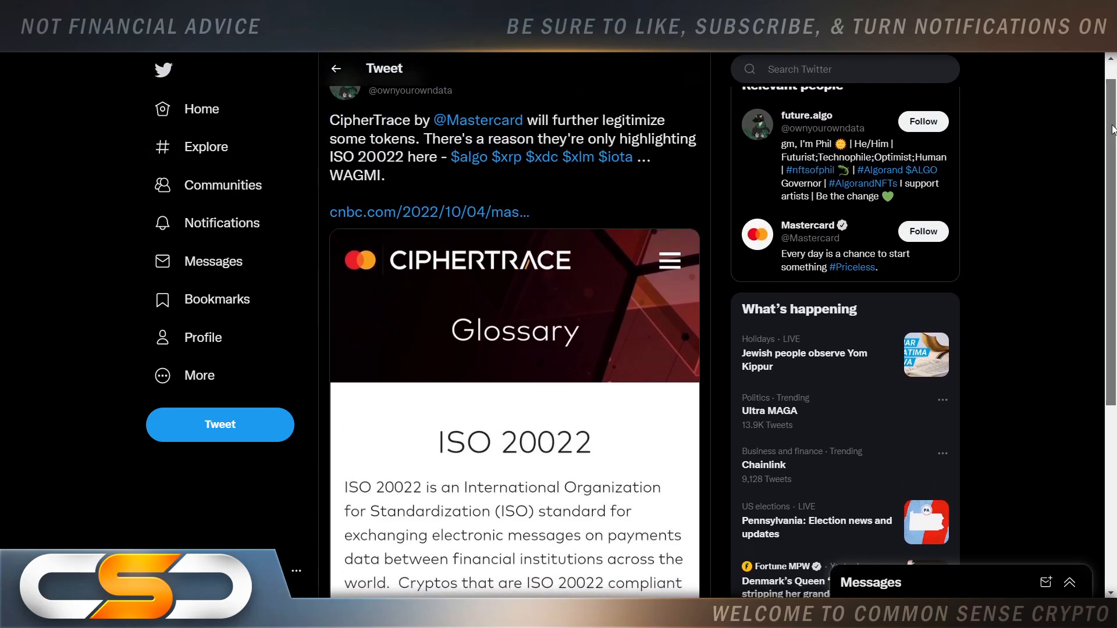
scroll("down", 3)
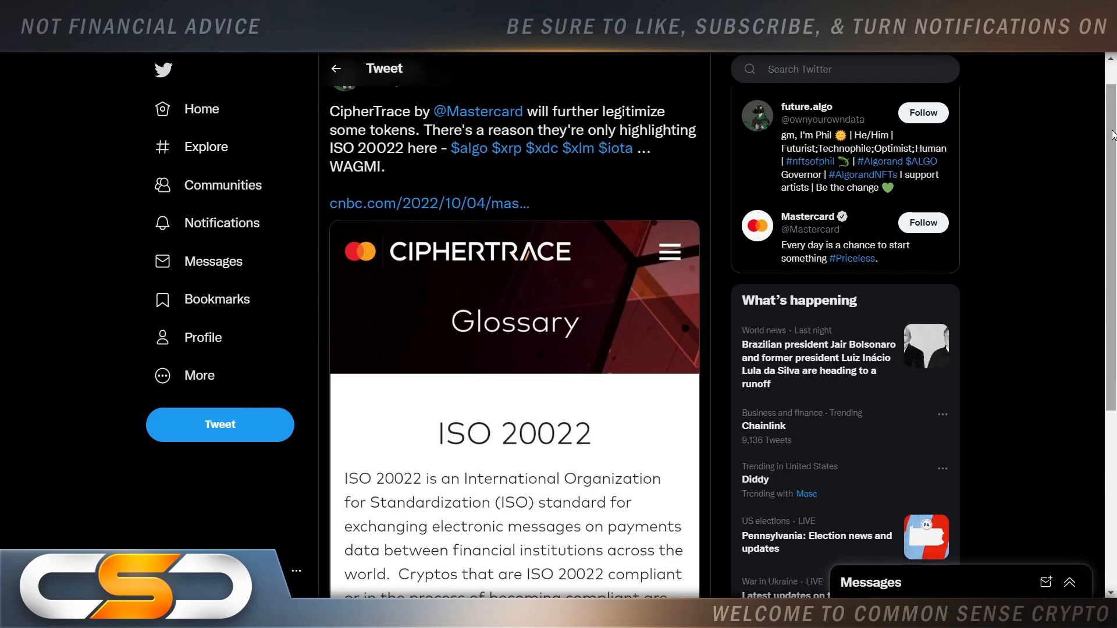
scroll("down", 3)
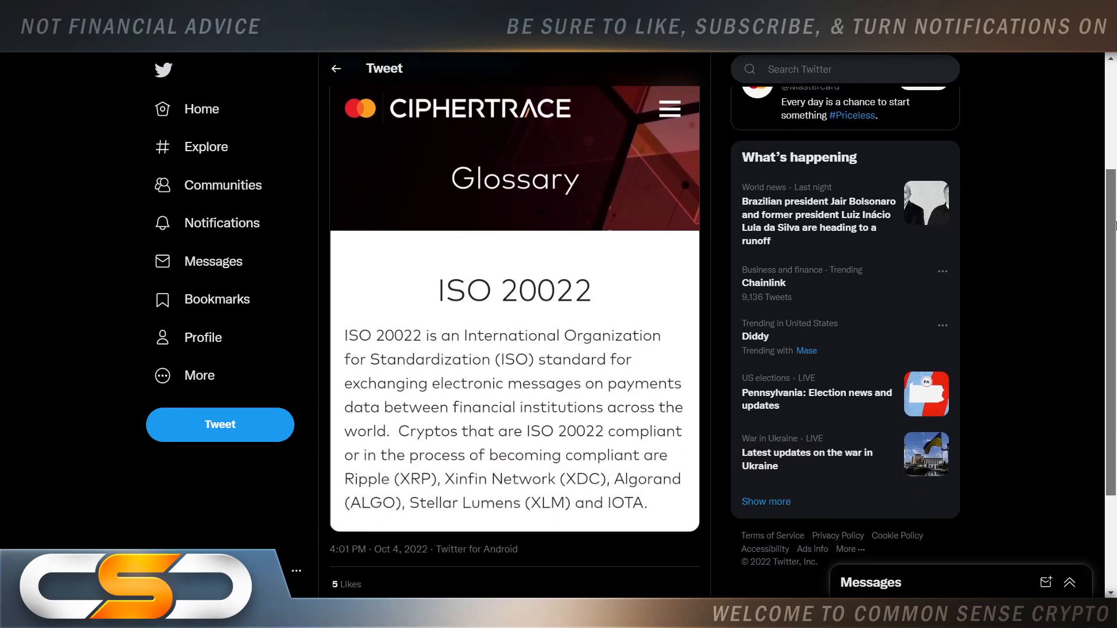